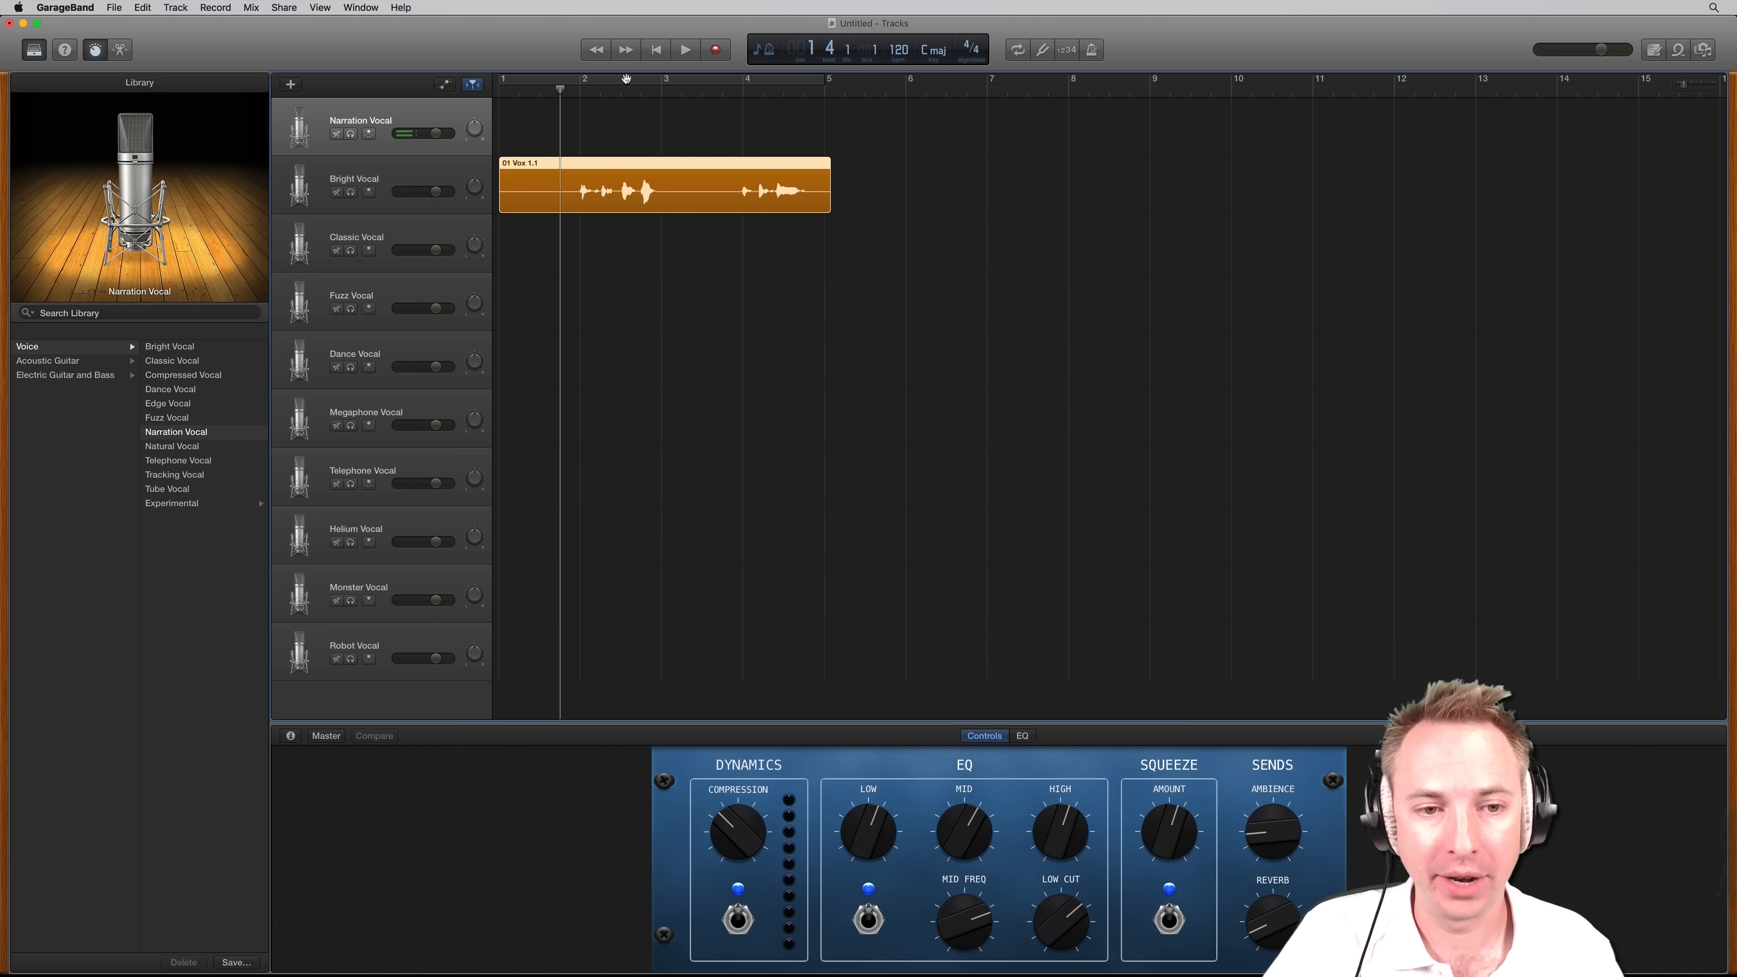
# Play the Bright Vocal recording briefly and stop playback.
pyautogui.click(684, 49)
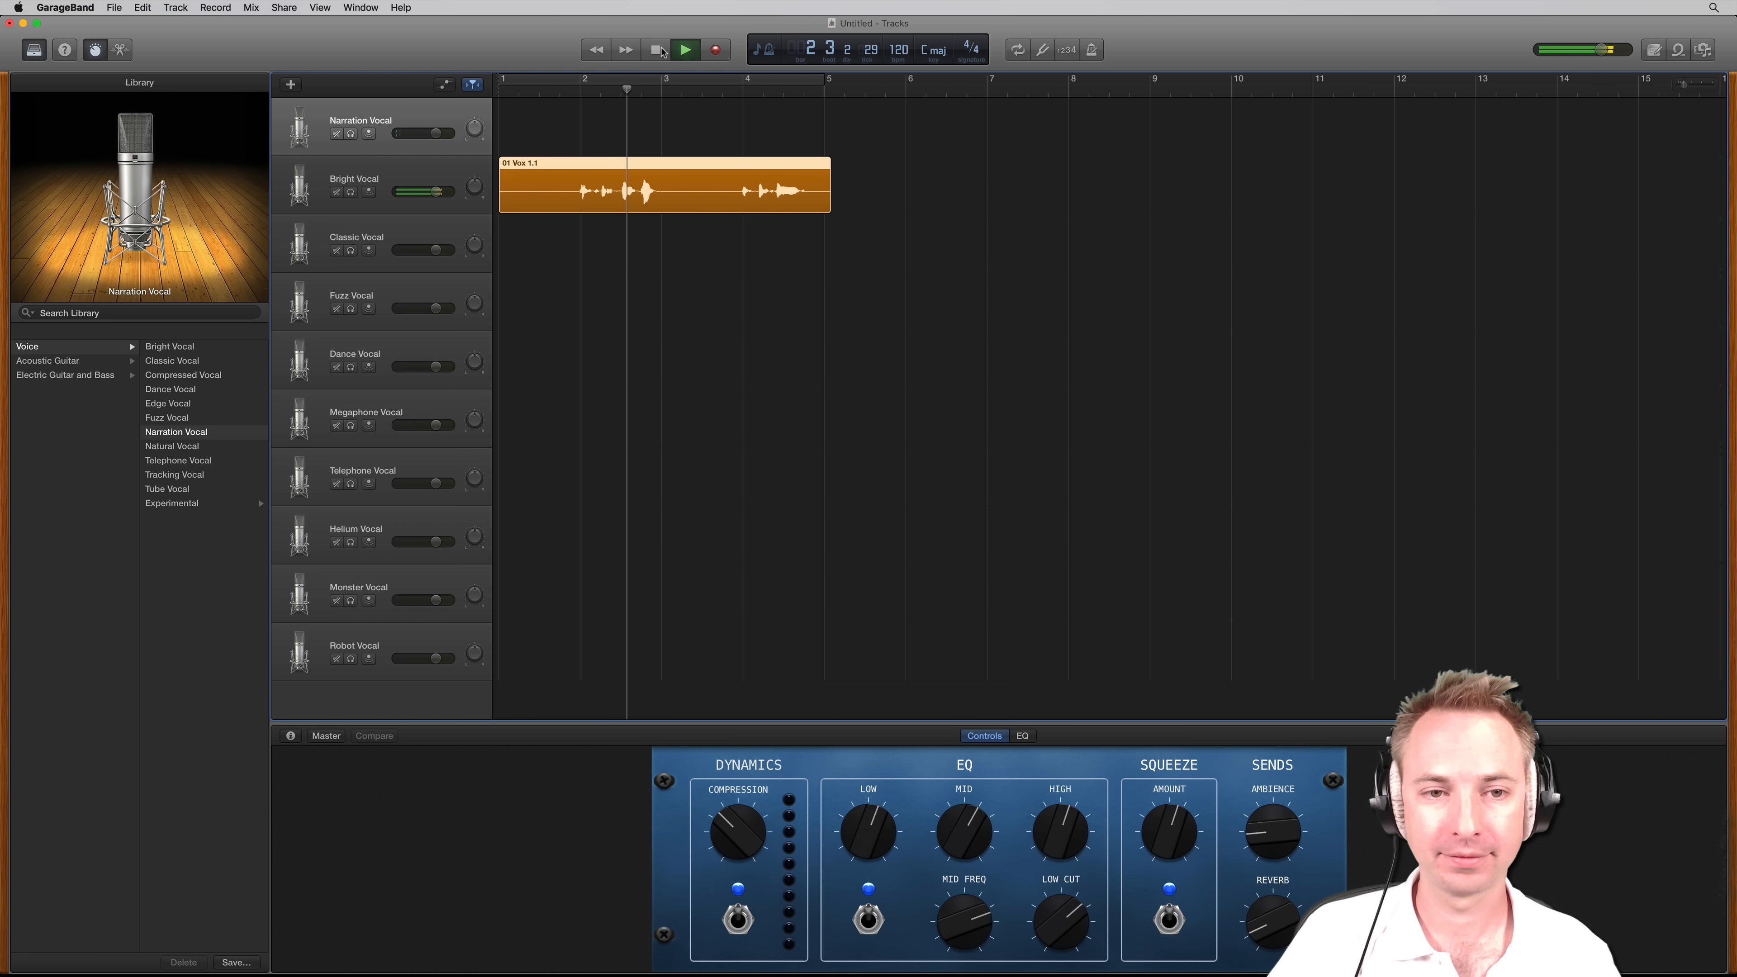
pyautogui.click(659, 49)
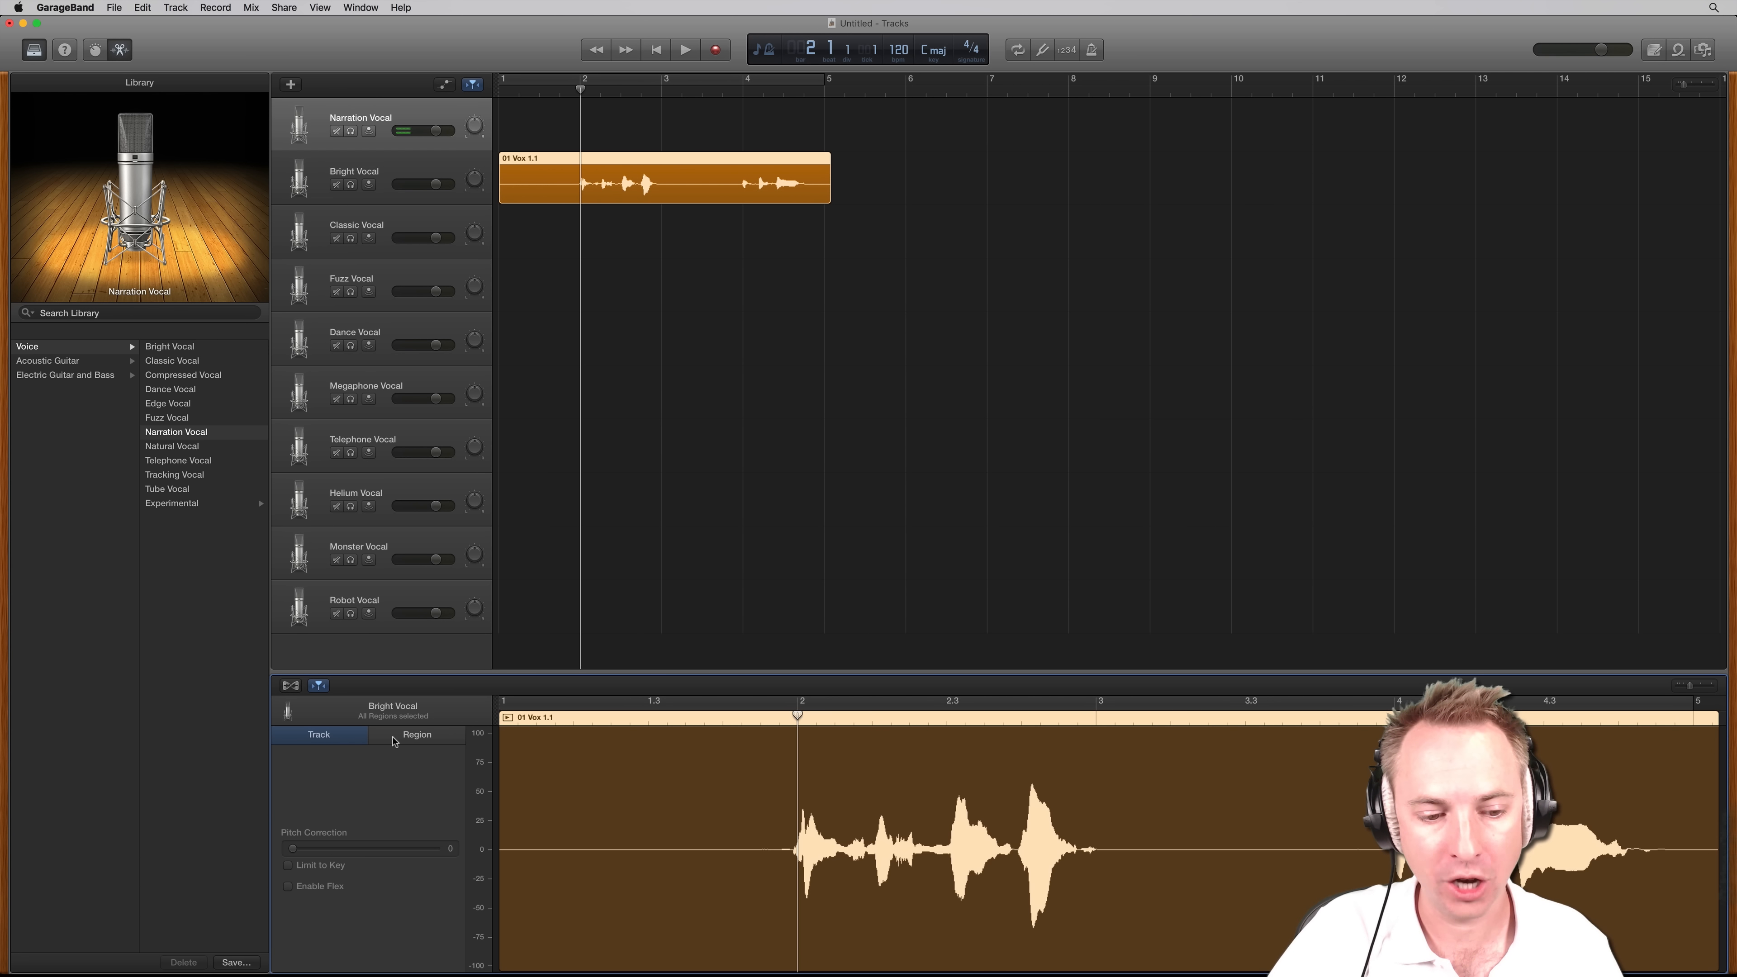
pyautogui.click(416, 735)
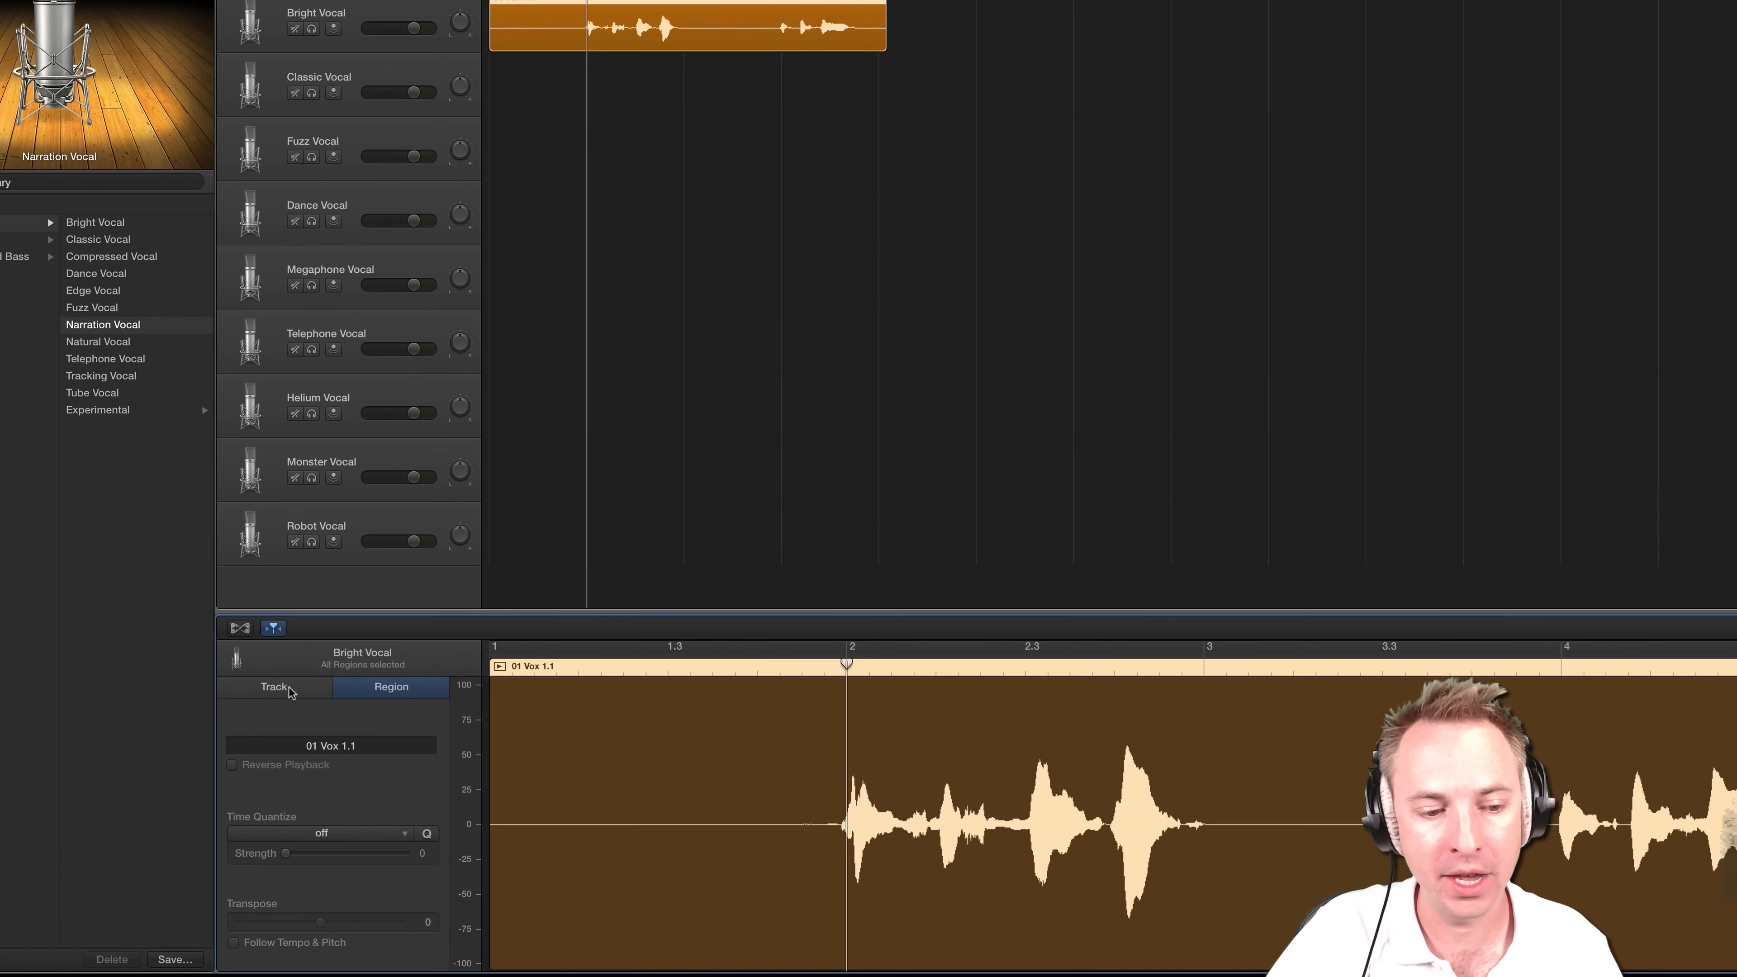
pyautogui.click(273, 687)
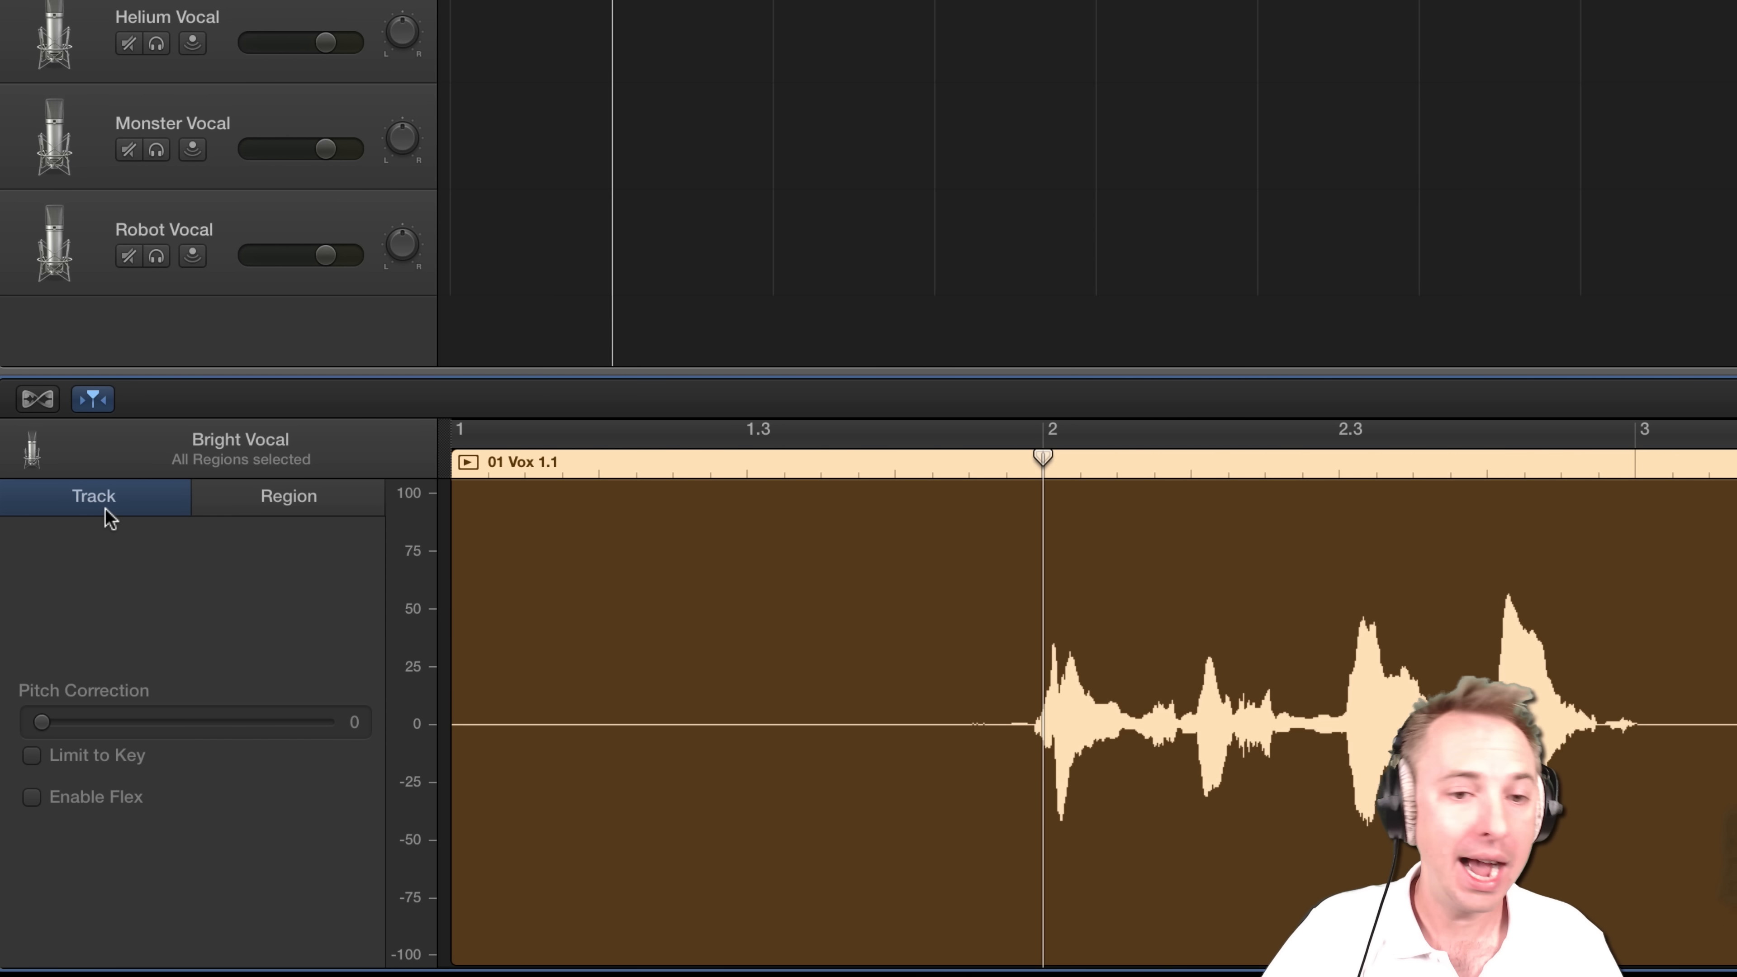
pyautogui.moveTo(239, 776)
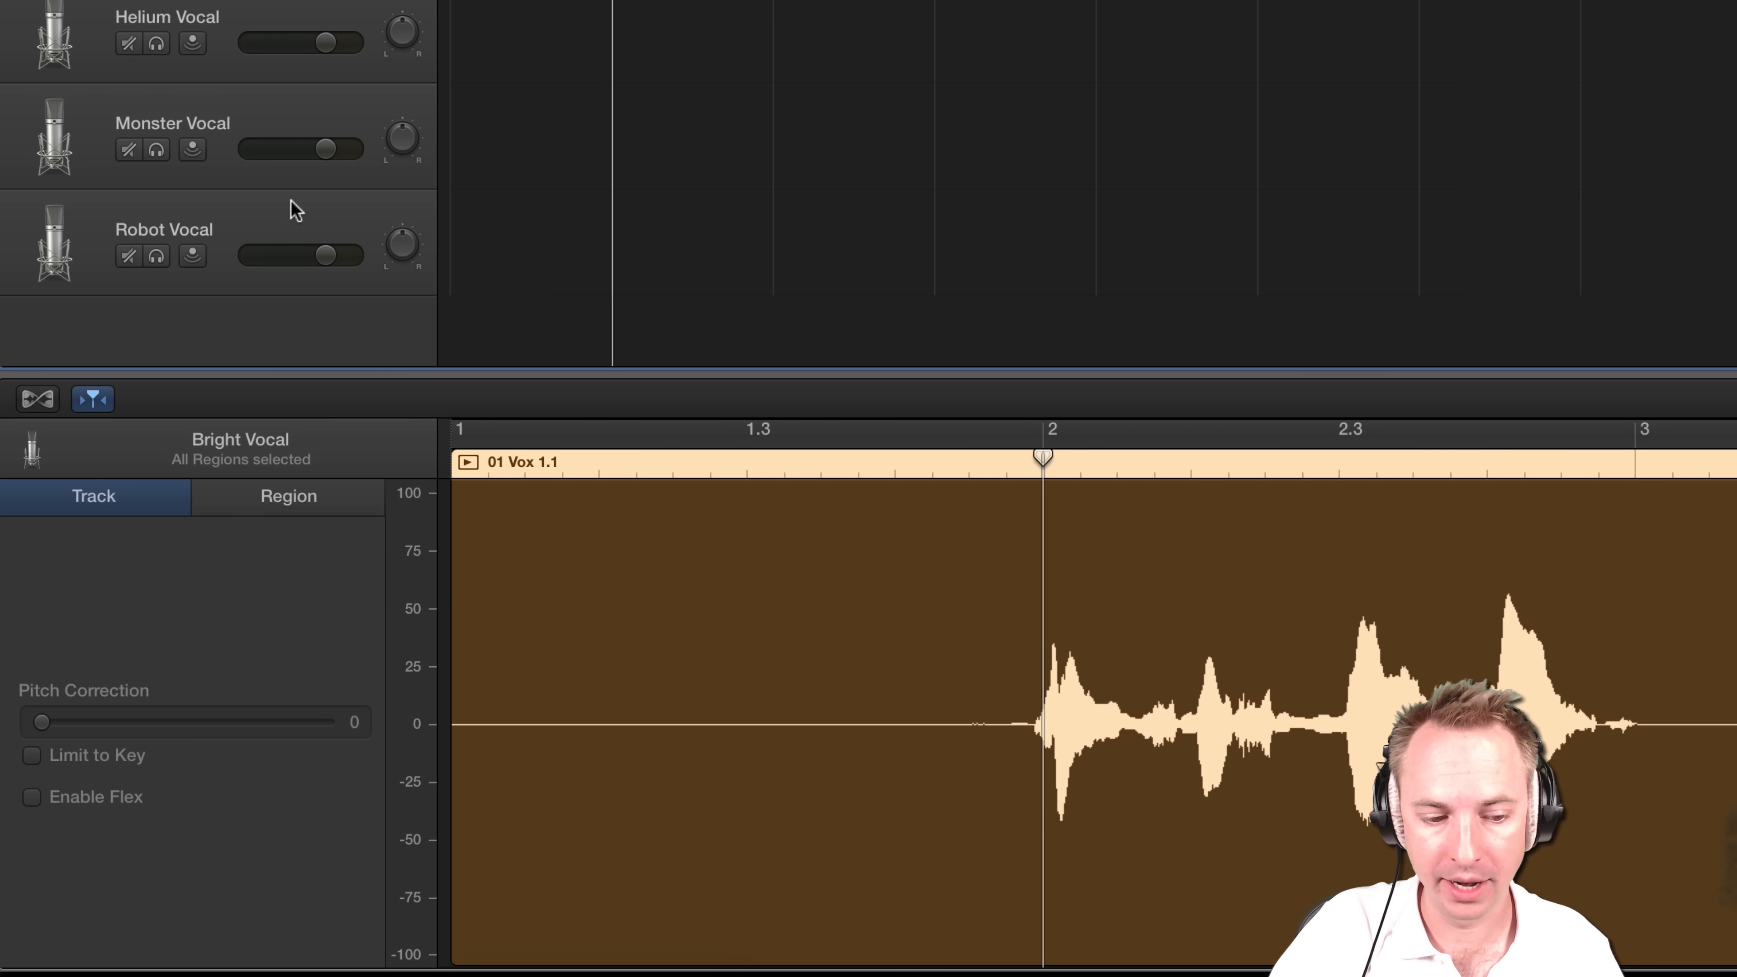
# Raise Pitch Correction to about 77 and enable Limit to Key.
pyautogui.moveTo(41, 721); pyautogui.dragTo(292, 721)
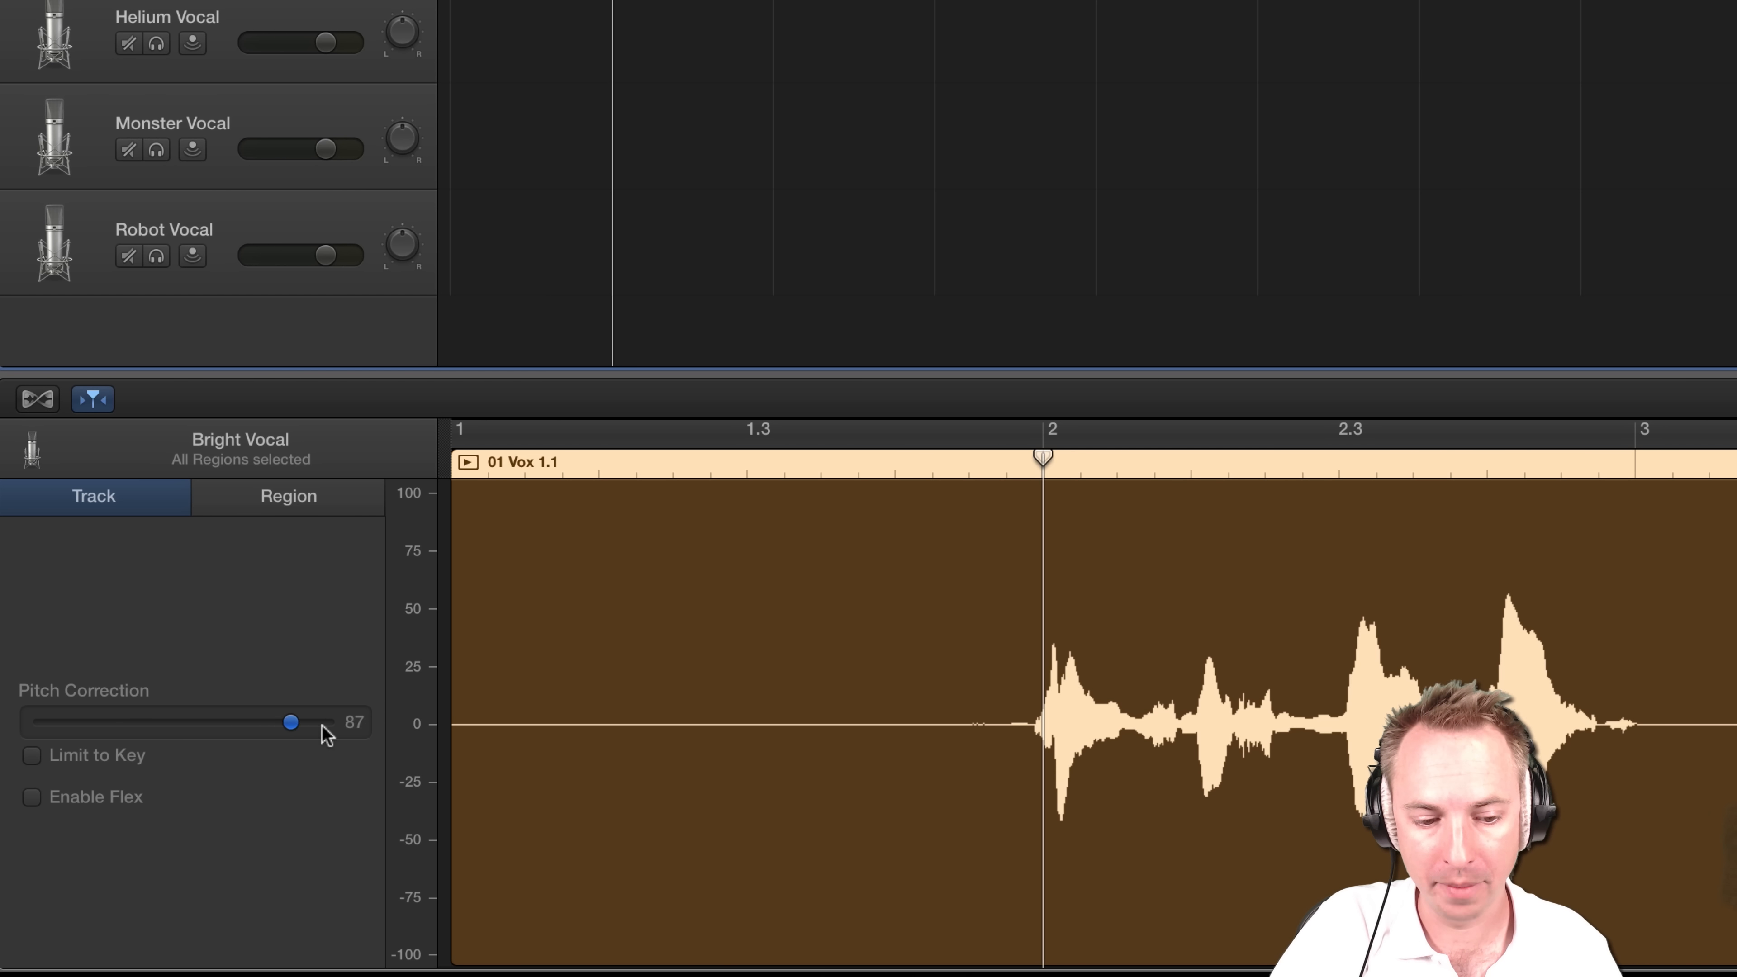
pyautogui.click(31, 755)
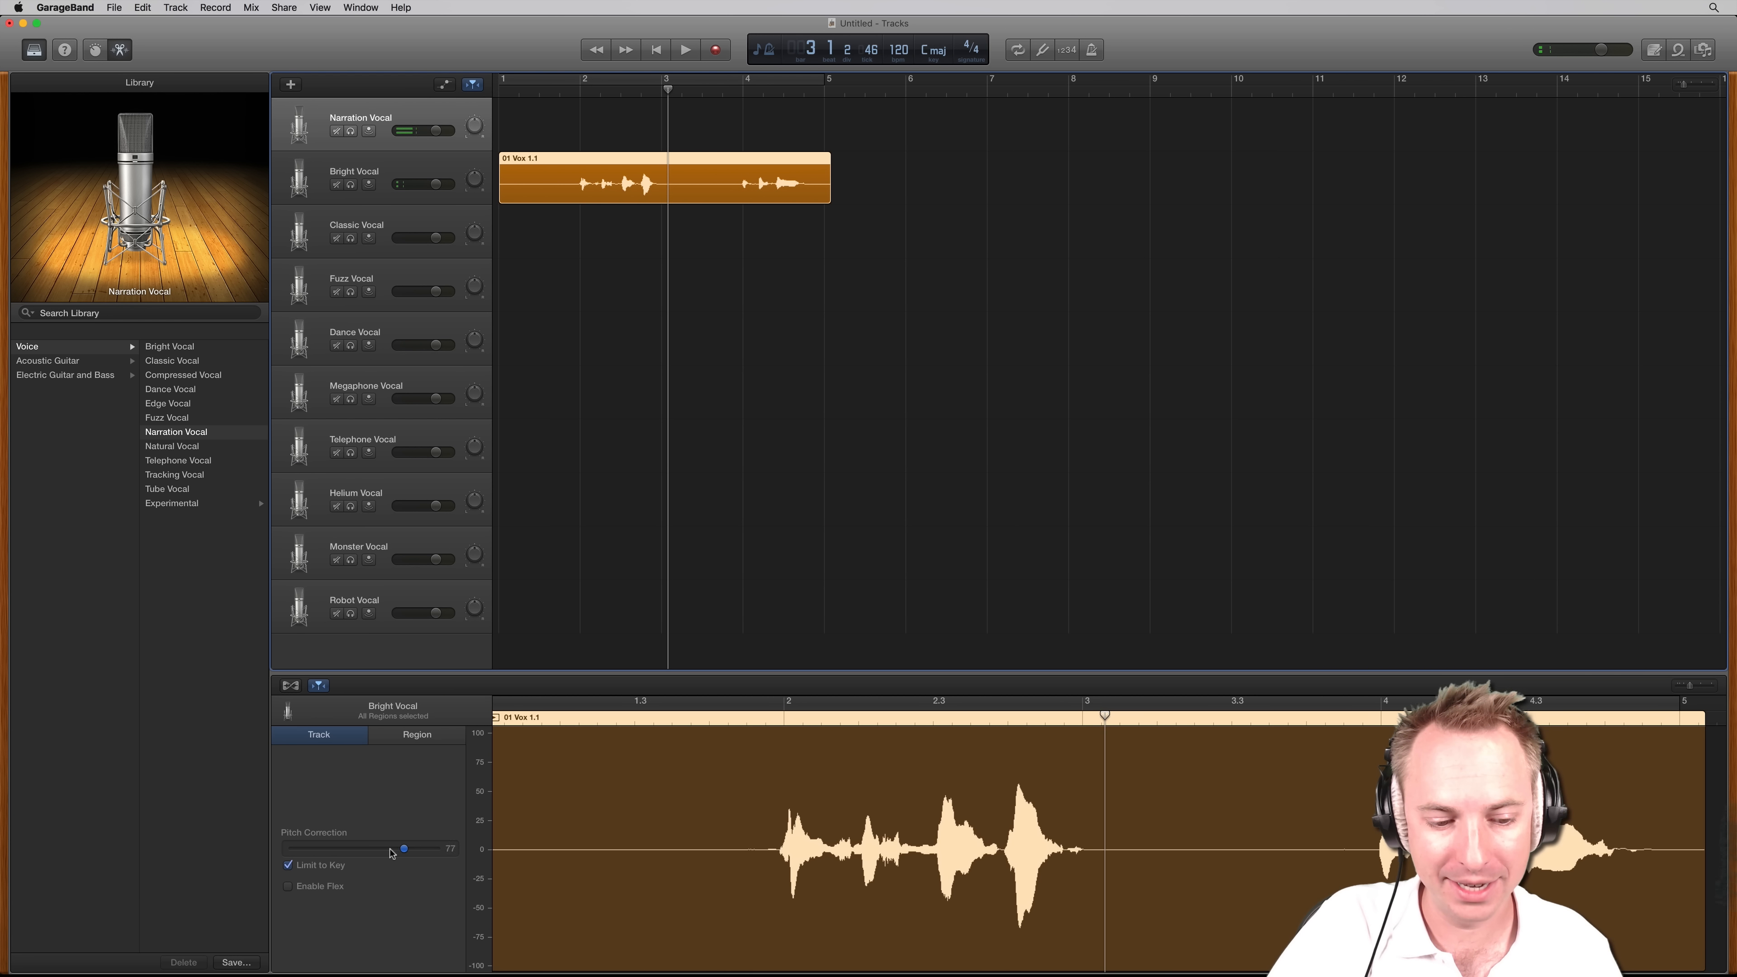
# Lower Pitch Correction to 50 and audition the vocal with playback.
pyautogui.moveTo(401, 849); pyautogui.dragTo(366, 848)
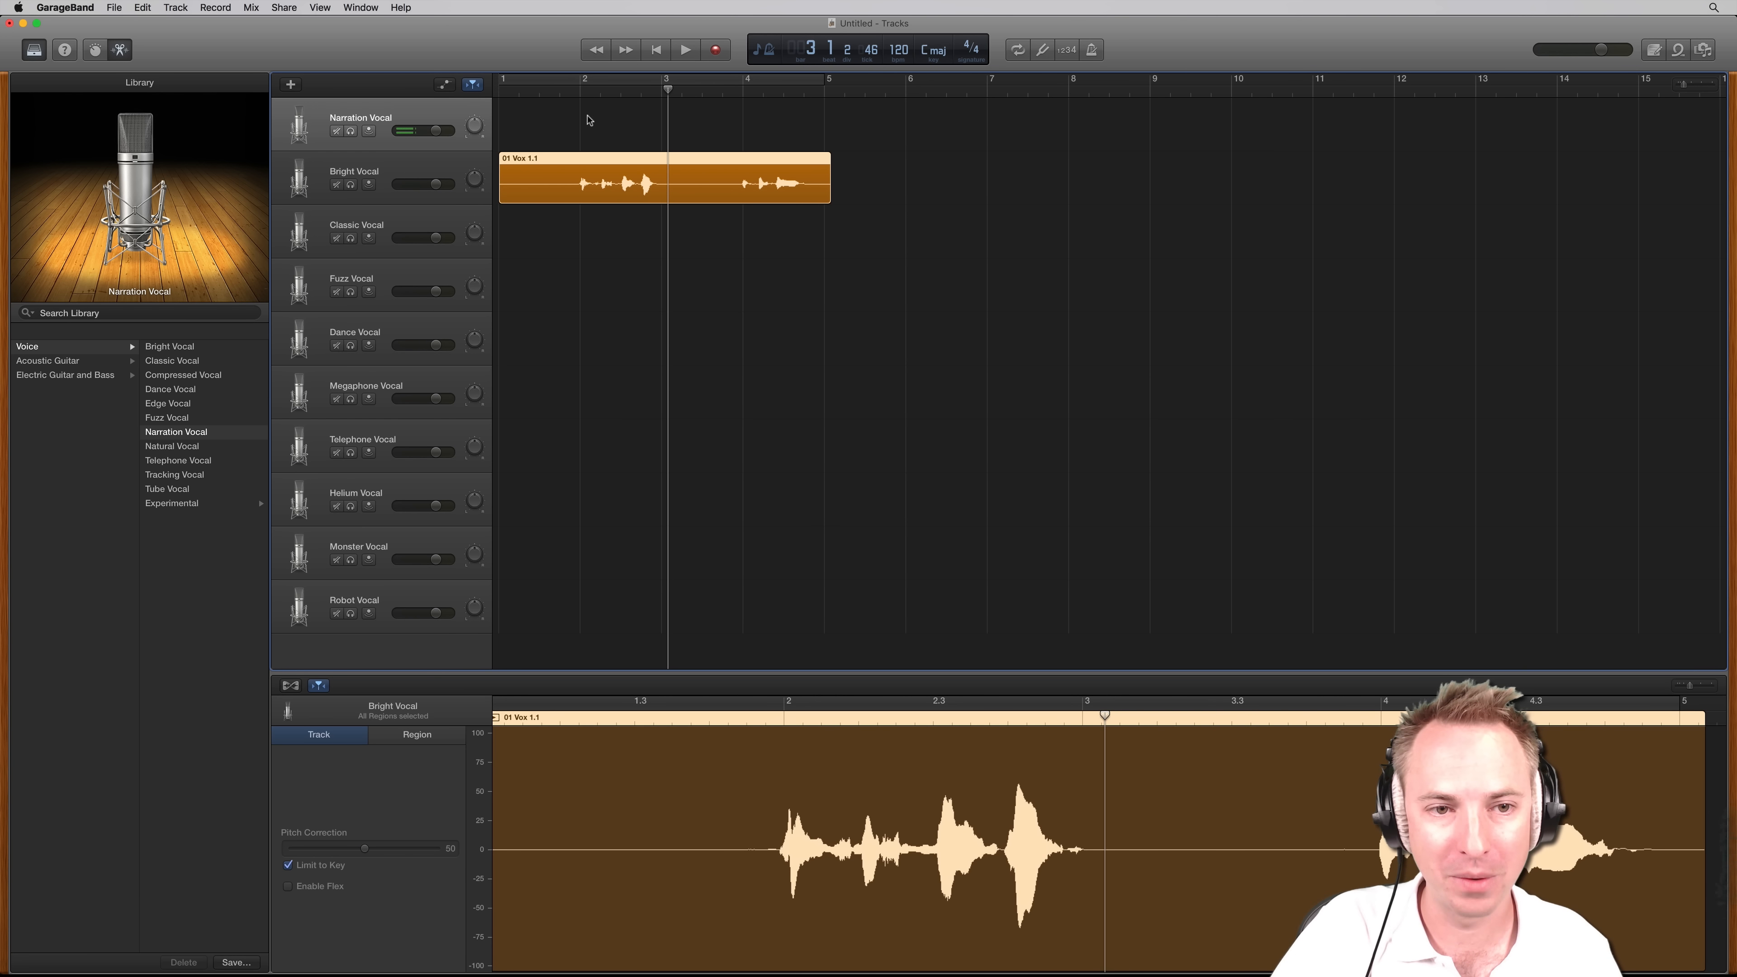
pyautogui.click(685, 49)
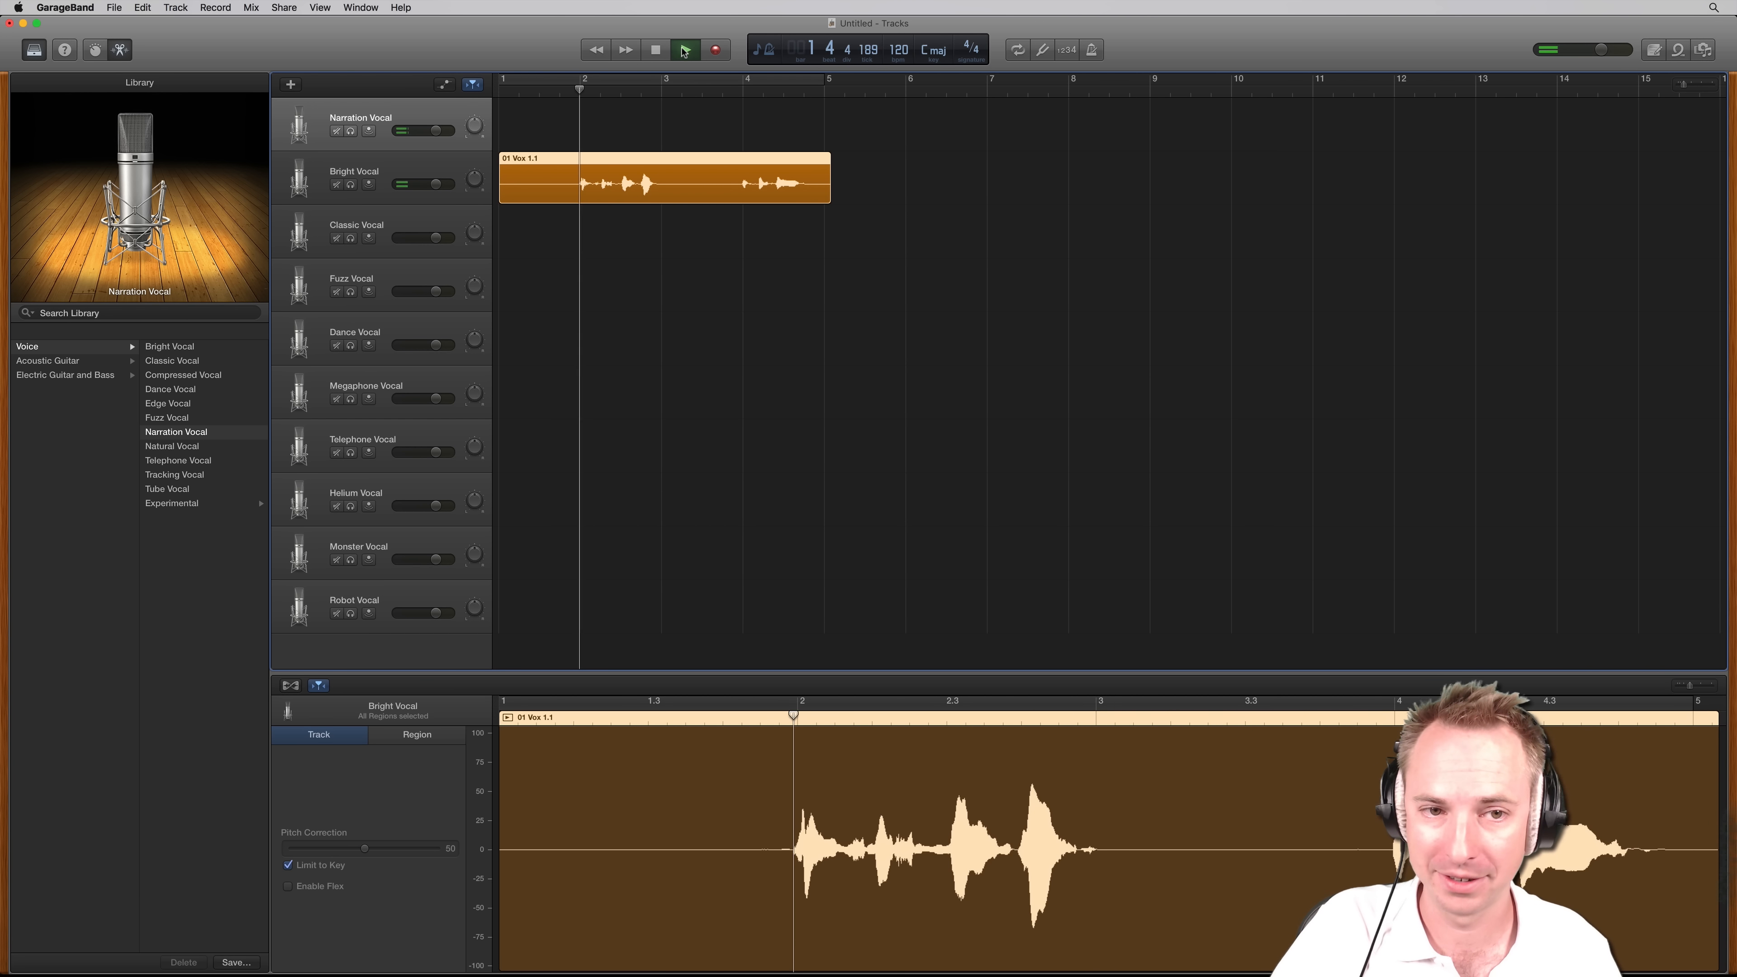
pyautogui.click(685, 49)
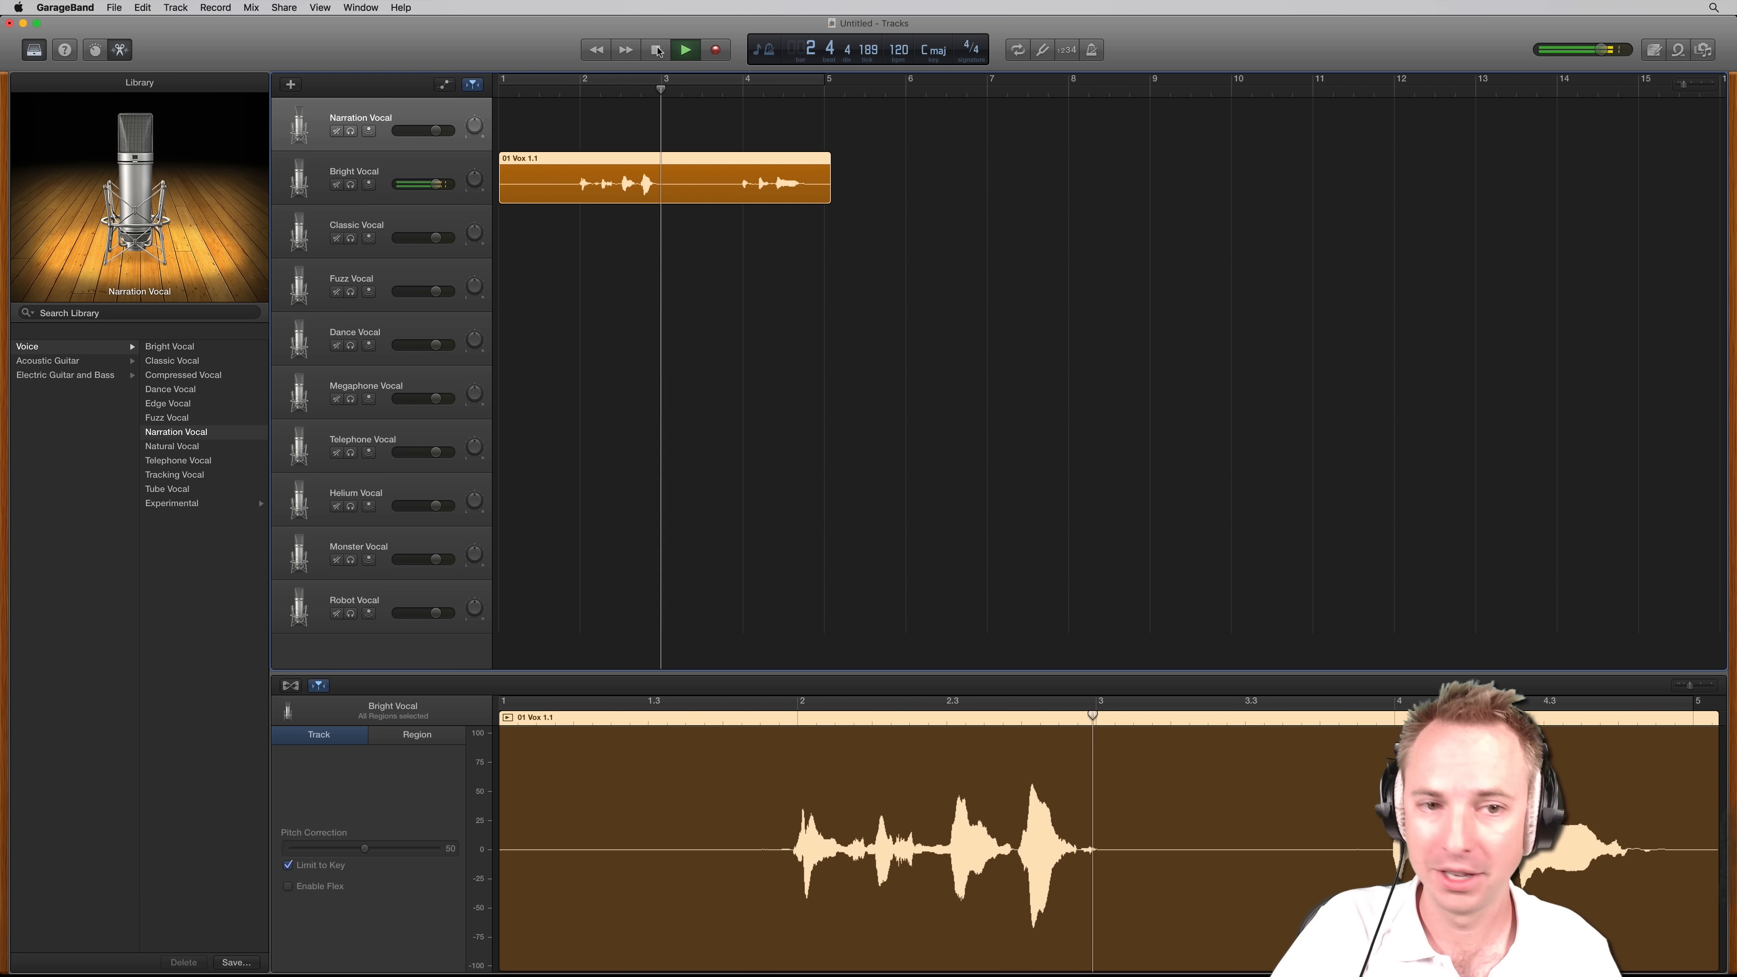
pyautogui.click(685, 48)
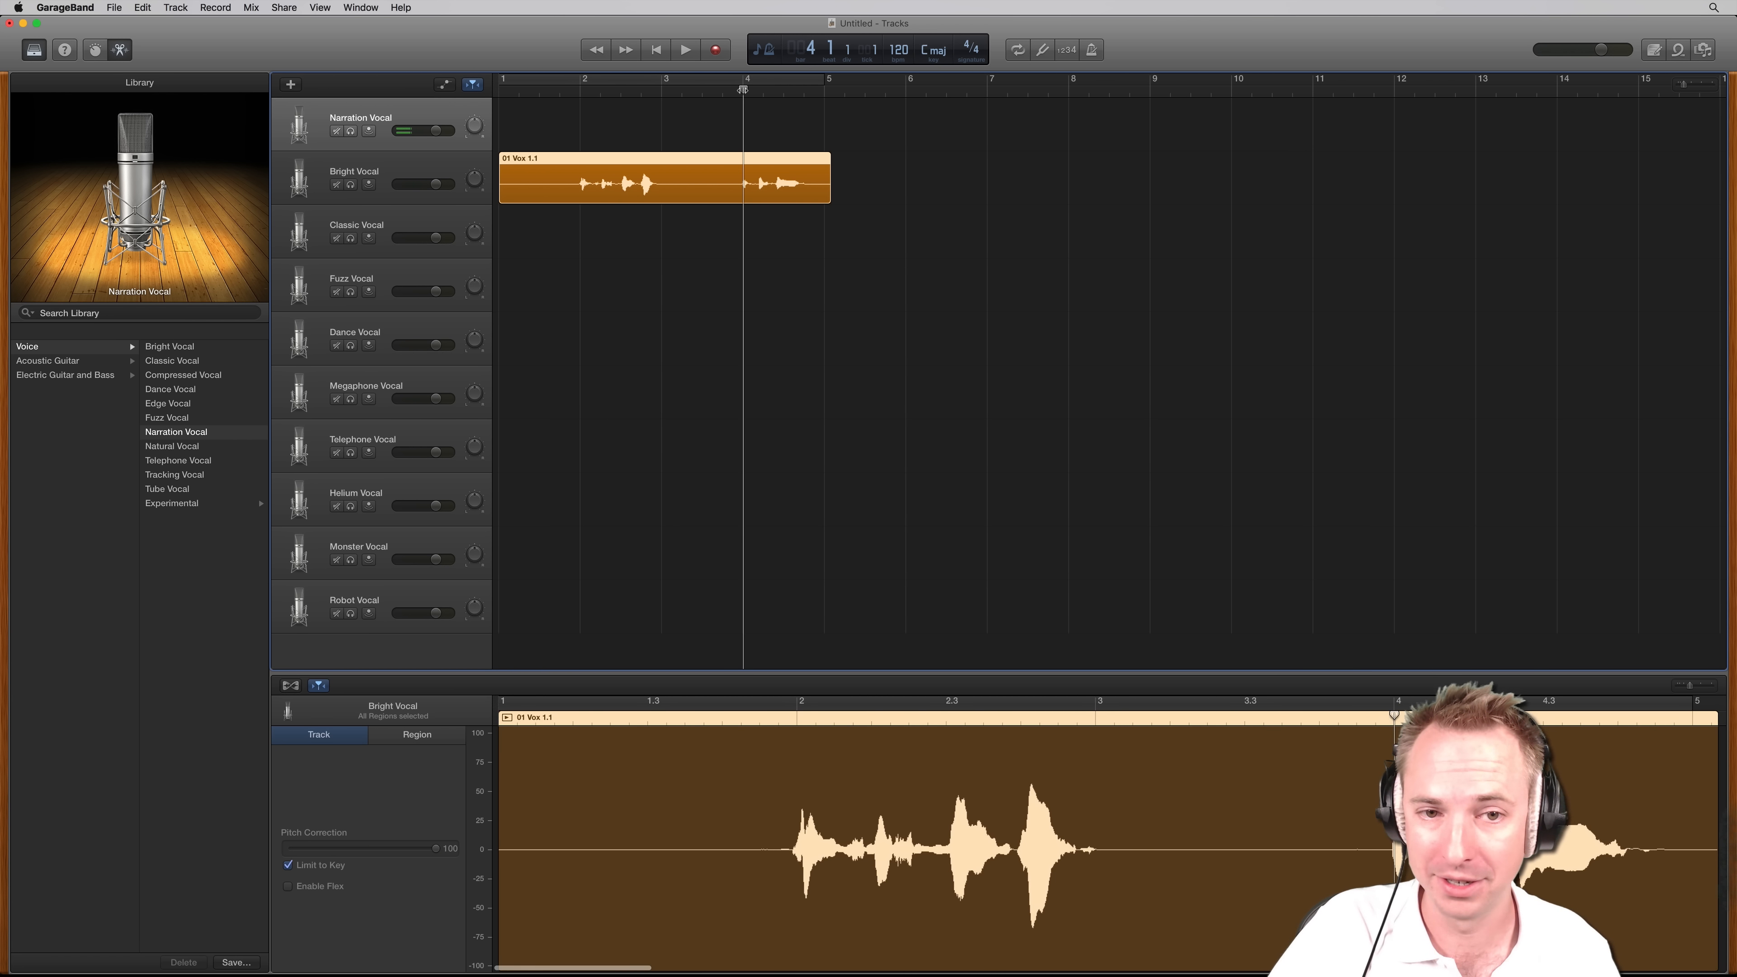
pyautogui.click(684, 49)
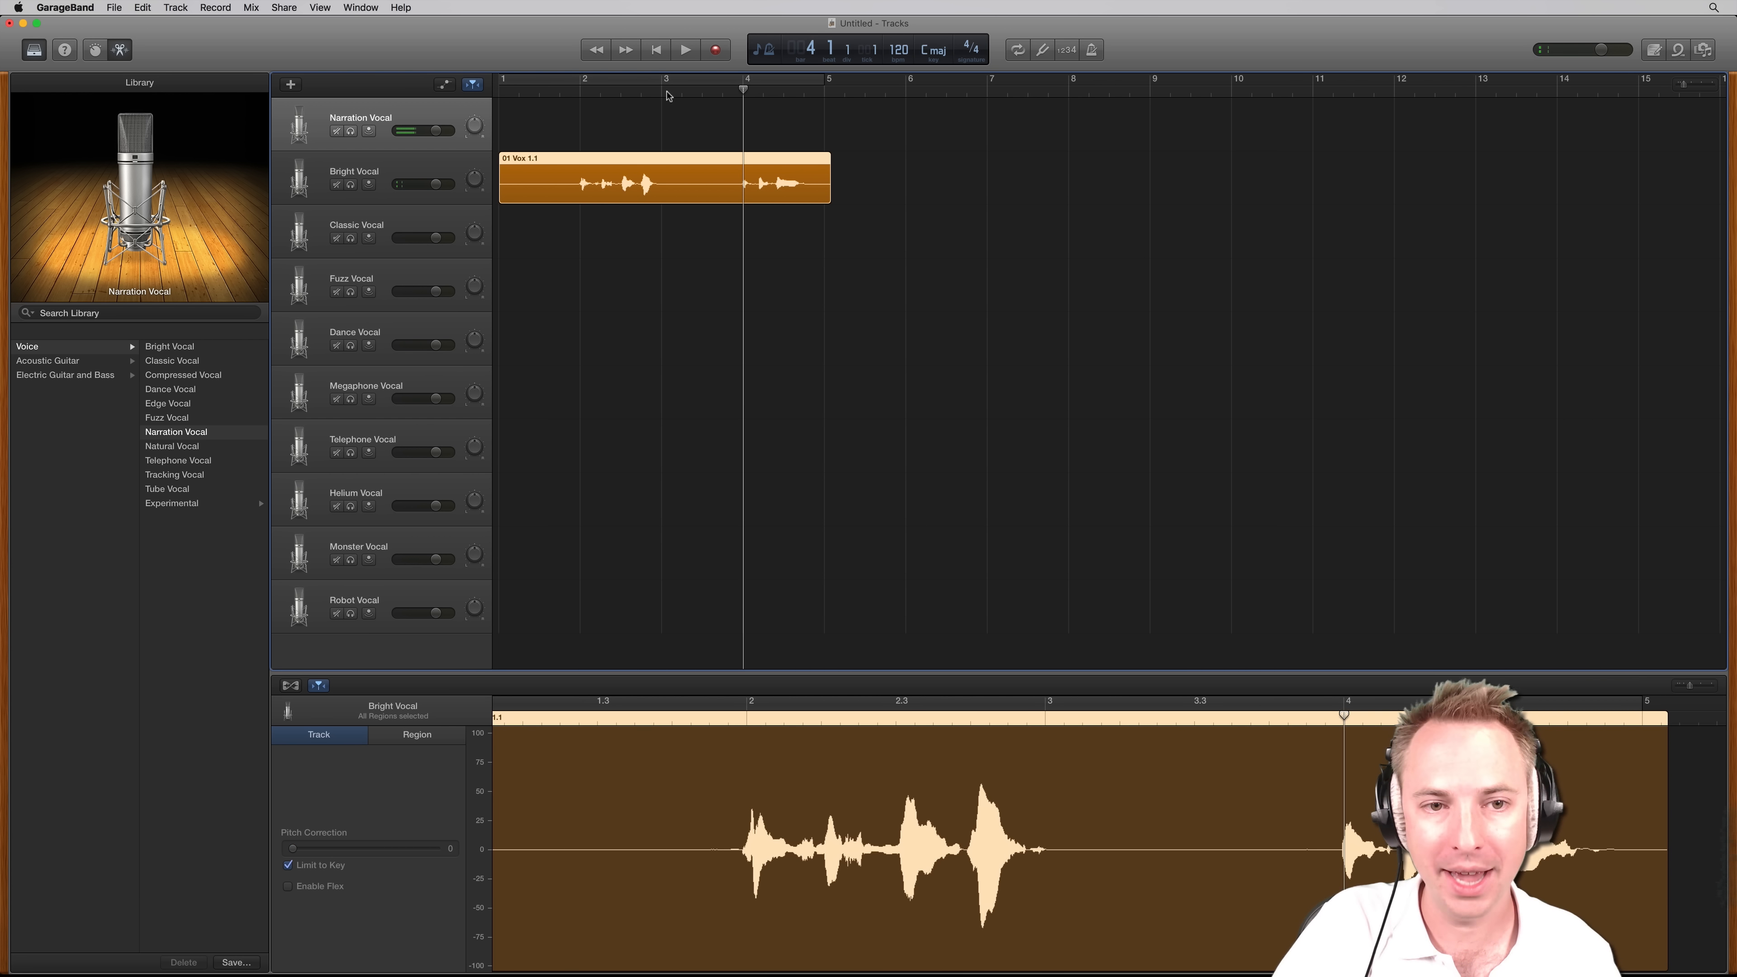
pyautogui.click(684, 49)
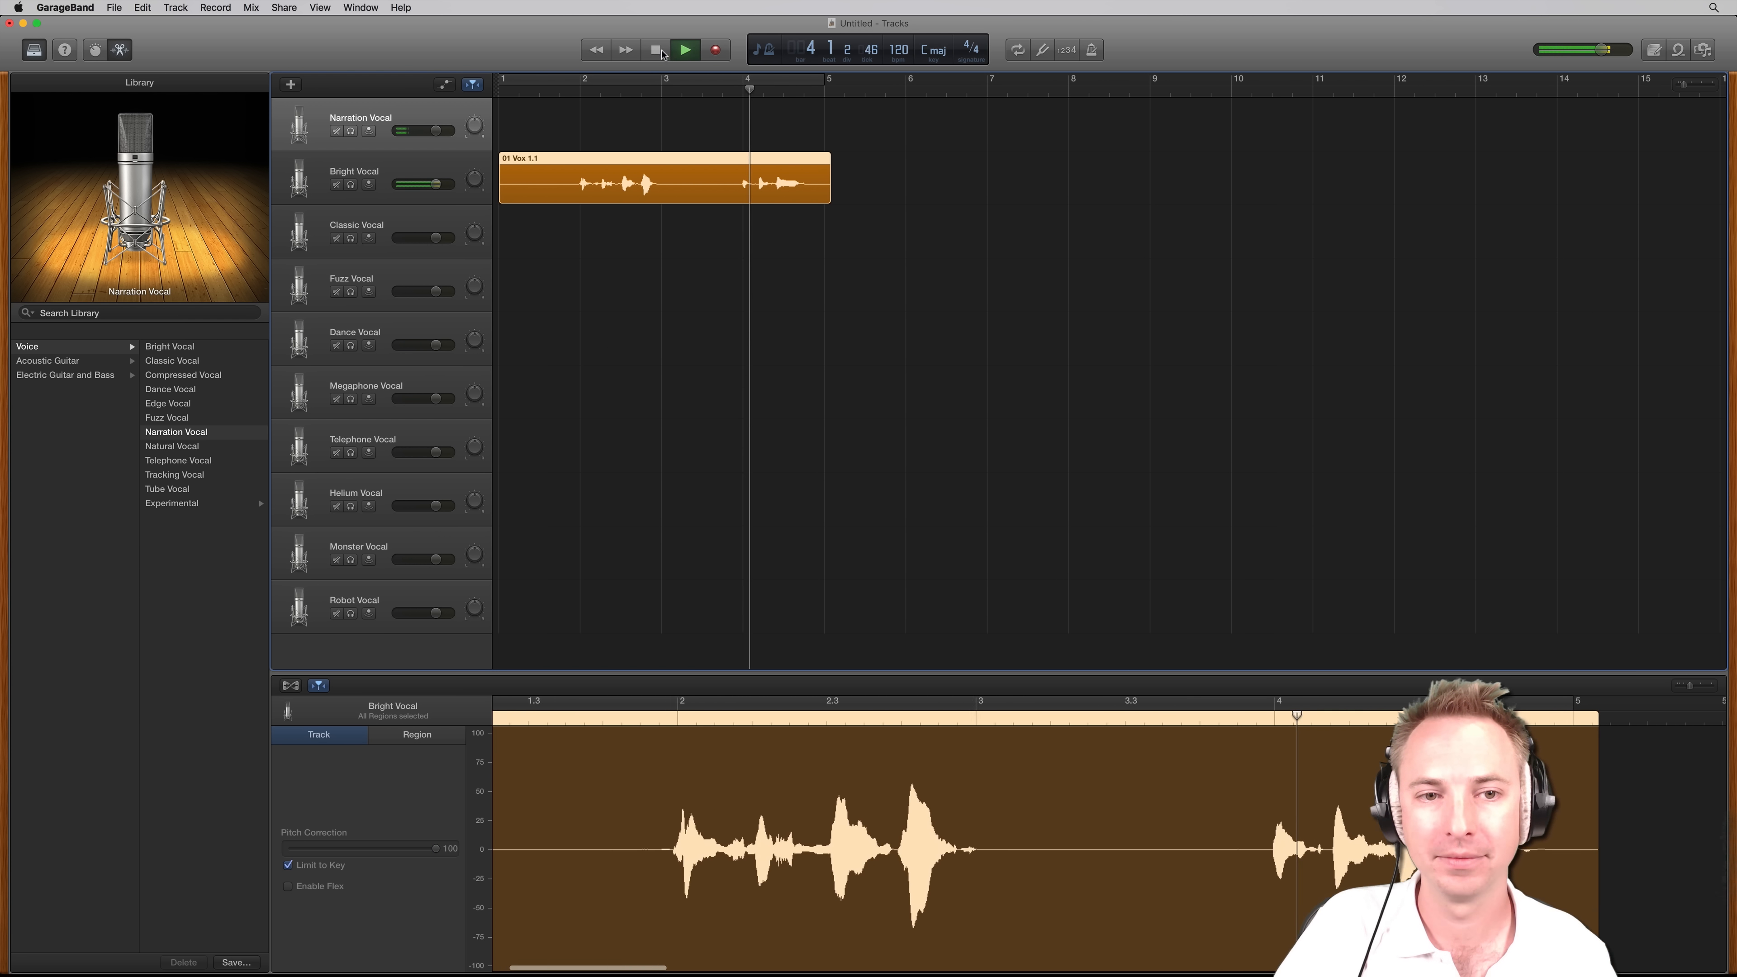
pyautogui.click(685, 49)
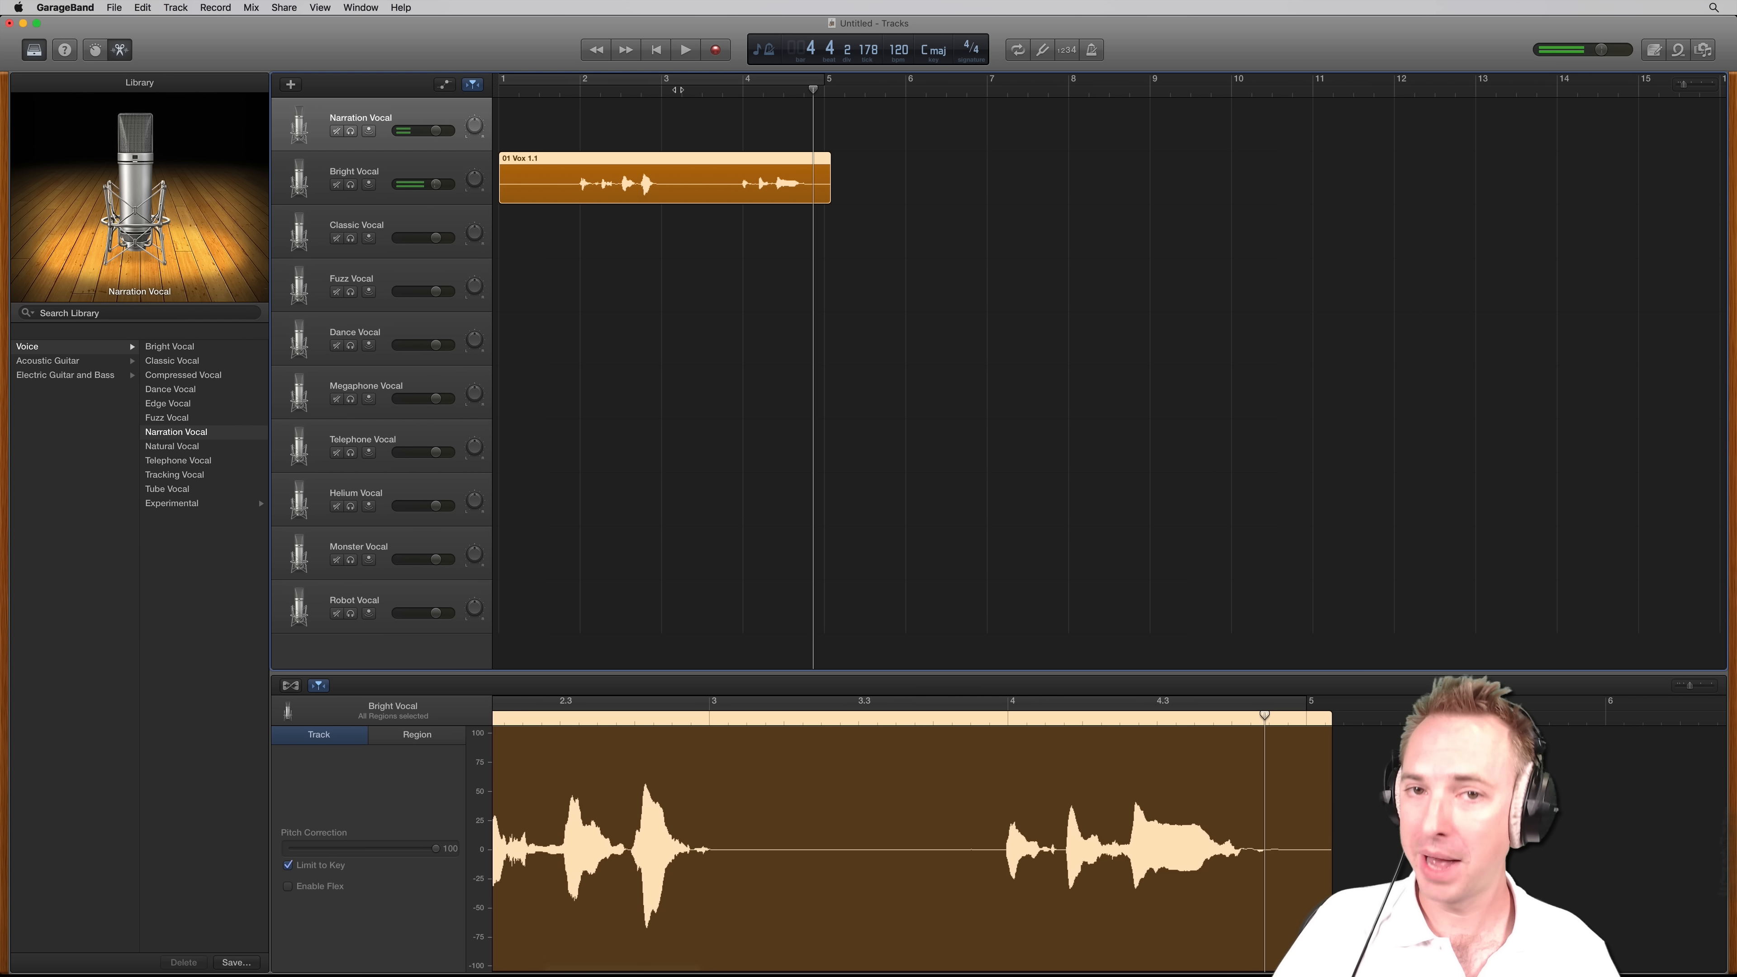